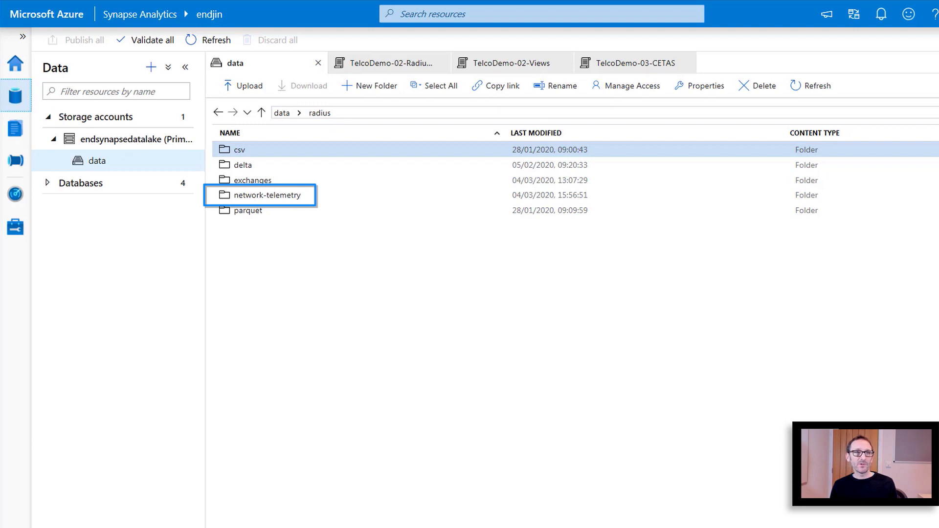
Step: Browse radius > network-telemetry > date=2017-08-22 > hour=11 to list its parquet part files
click(239, 150)
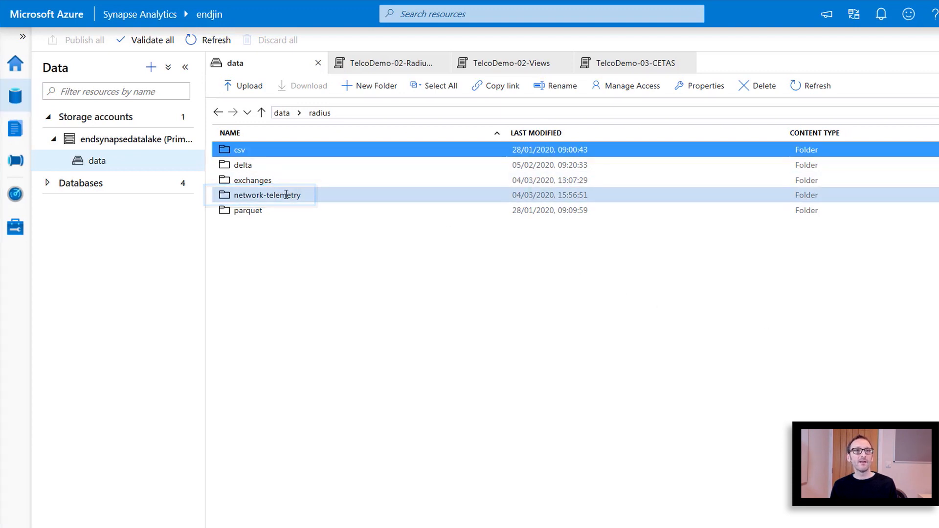
double_click(267, 195)
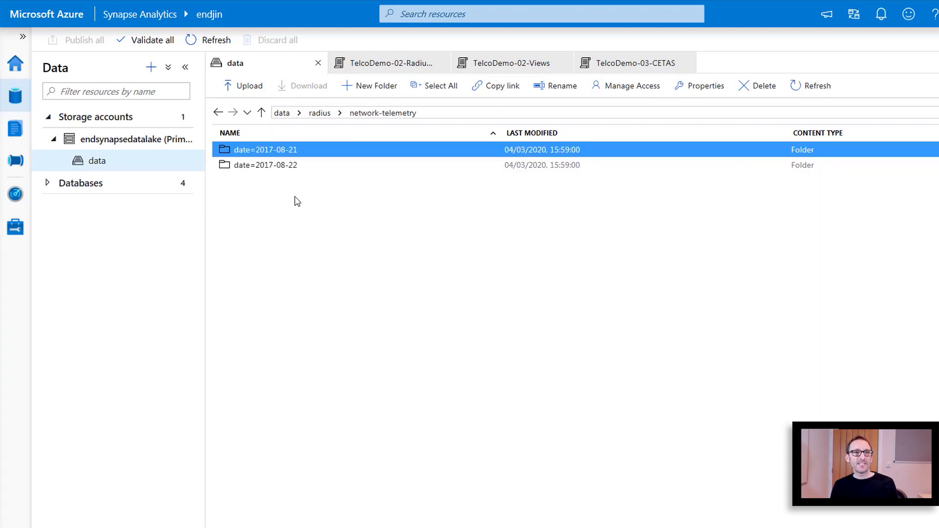
double_click(264, 165)
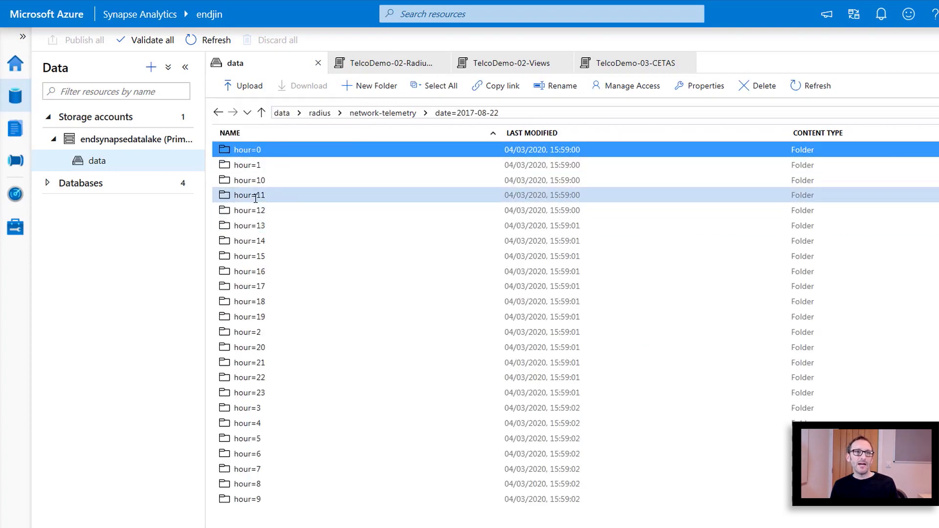
double_click(249, 195)
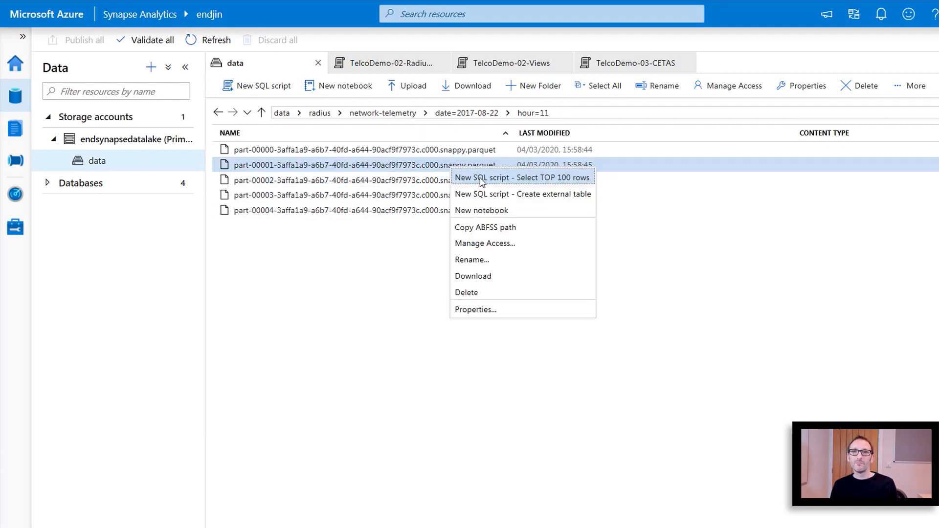
Step: Run a Select TOP 100 rows preview on the parquet file, then open the TelcoDemo-02-Radius script
click(521, 178)
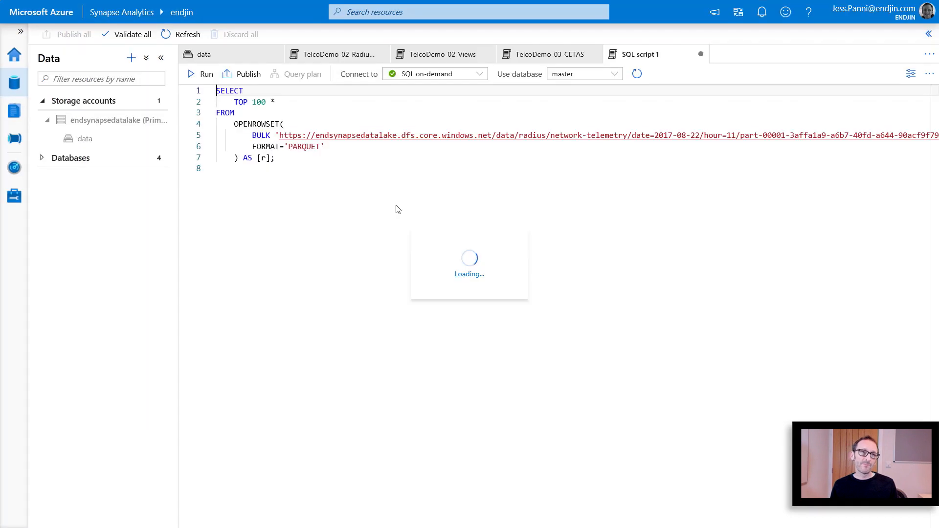
click(198, 74)
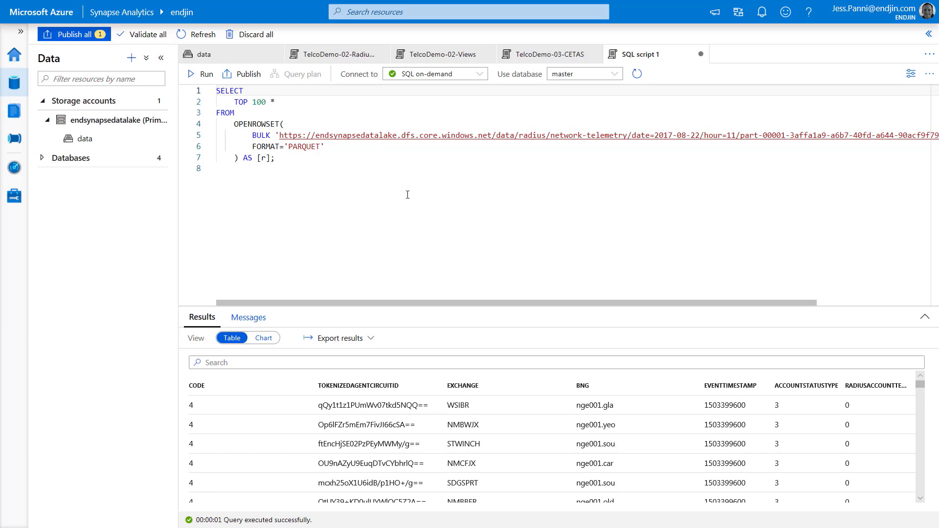
mouse_move(392, 194)
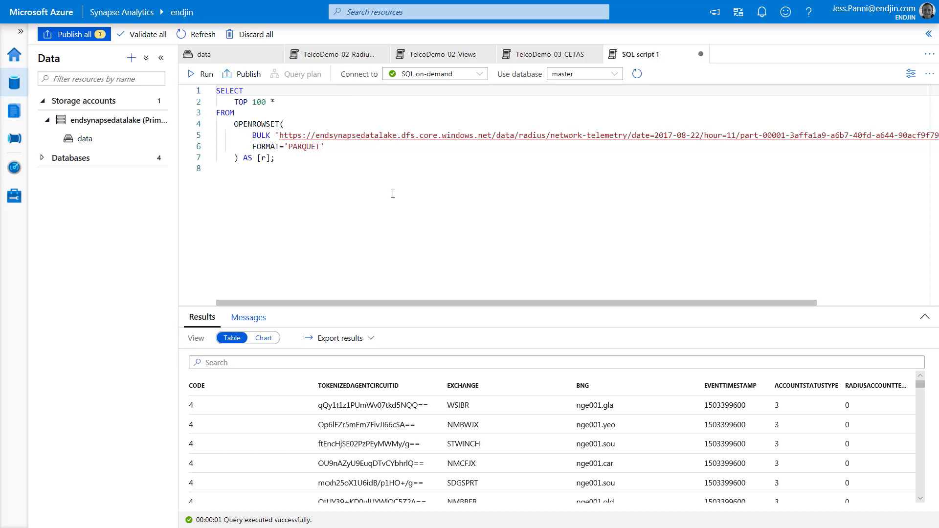
click(335, 54)
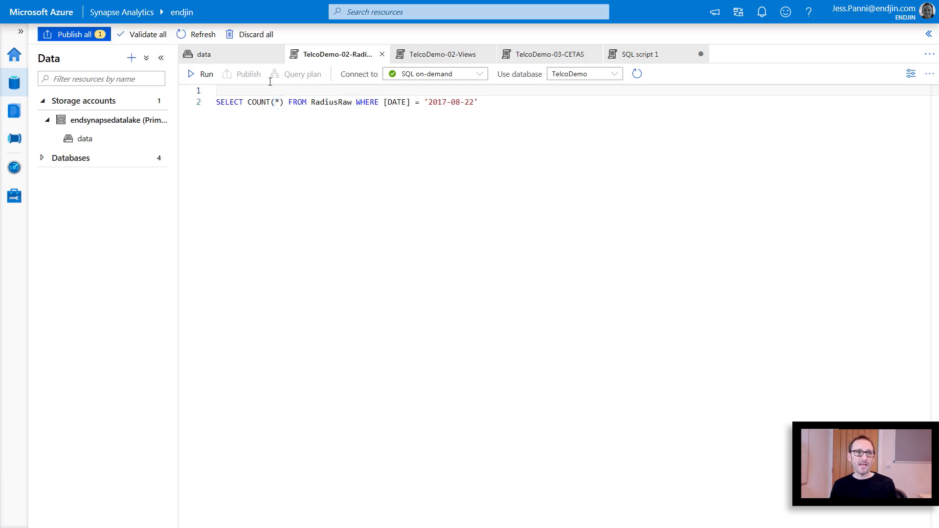
Step: Run the 2017-08-22 RadiusRaw COUNT(*) query (50,442,159), then open TelcoDemo-02-Views
click(191, 74)
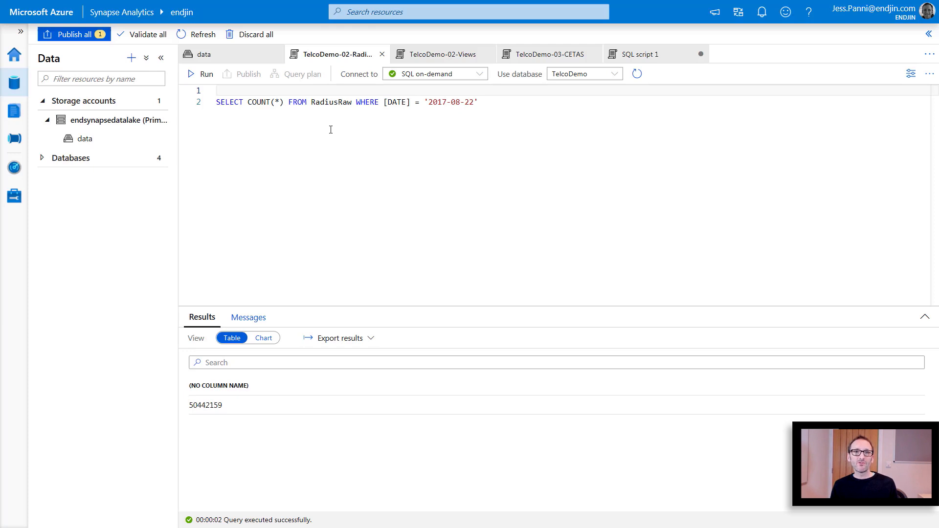
click(441, 54)
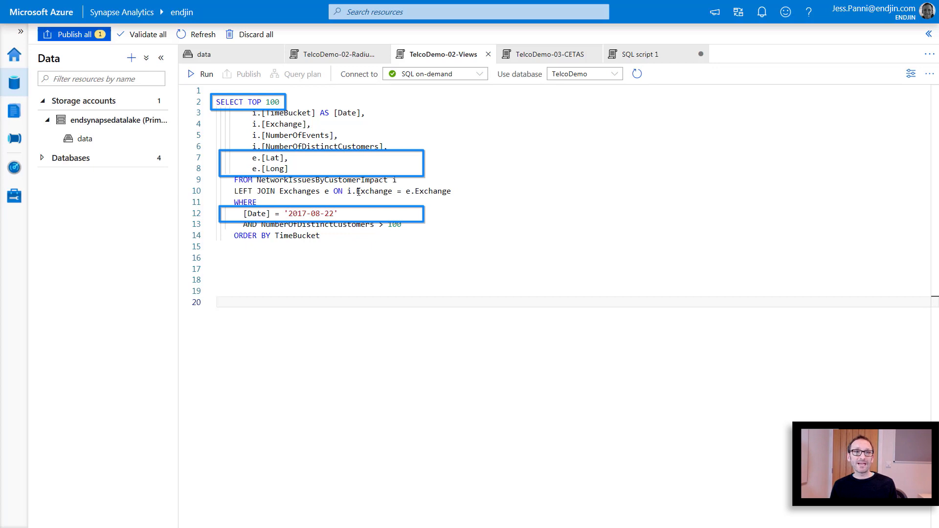
Step: Run the TOP 100 join of network issues to exchange coordinates for 2017-08-22
click(199, 74)
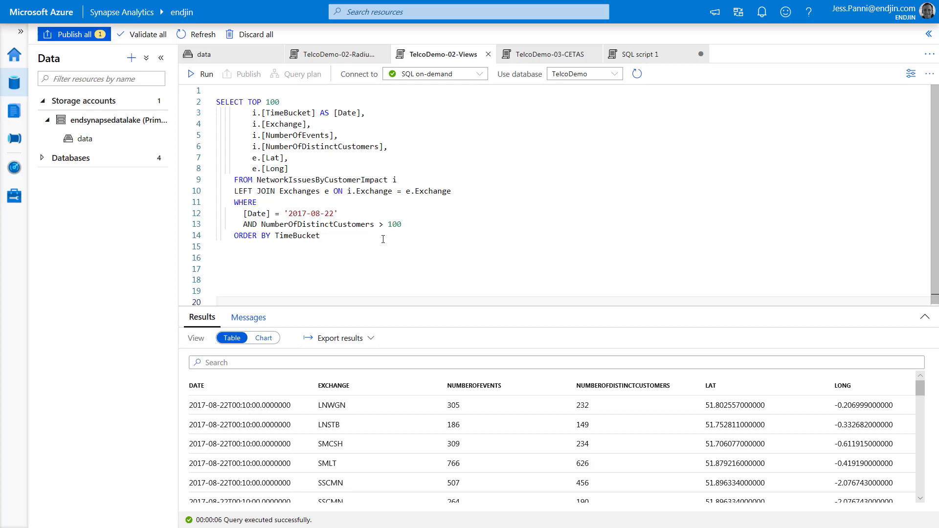
mouse_move(264, 344)
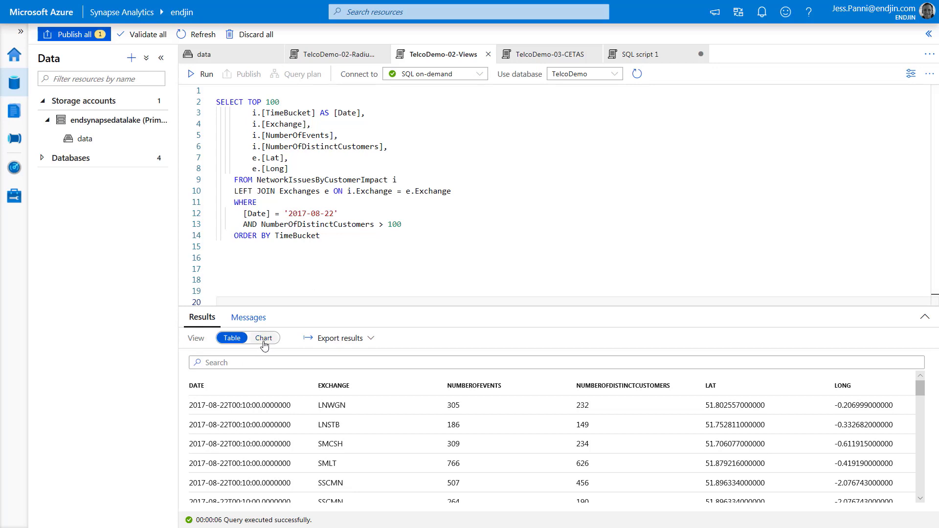
Step: Chart results as lines of NumberOfEvents and NumberOfDistinctCustomers without Long, then open TelcoDemo-03-CETAS
click(263, 338)
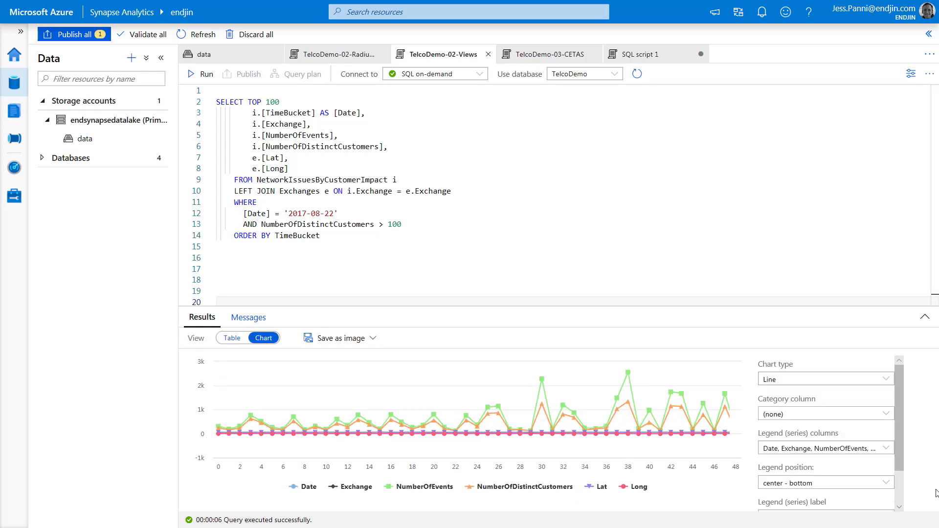
click(826, 448)
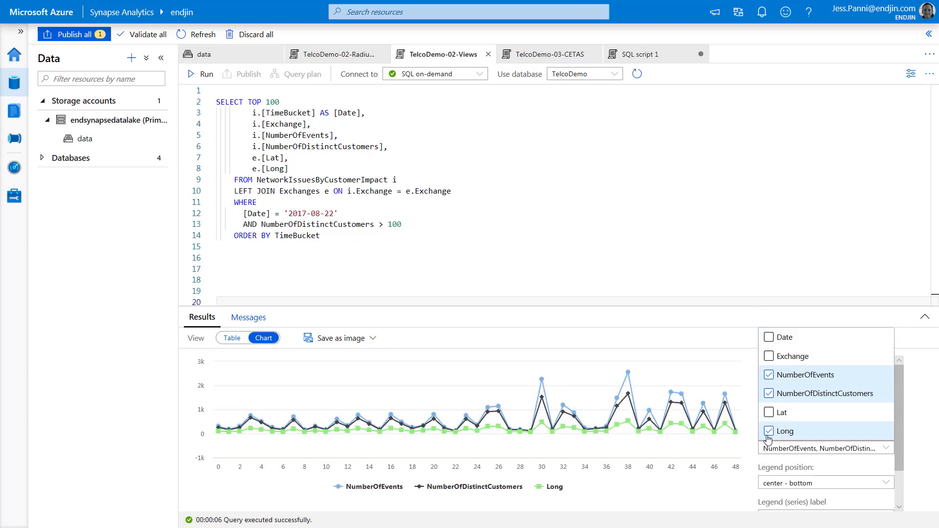
click(768, 430)
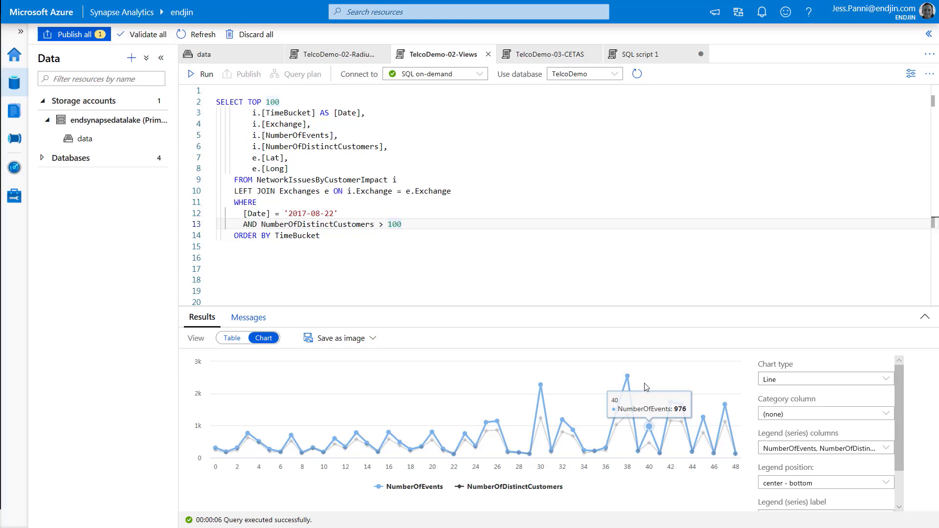
click(550, 54)
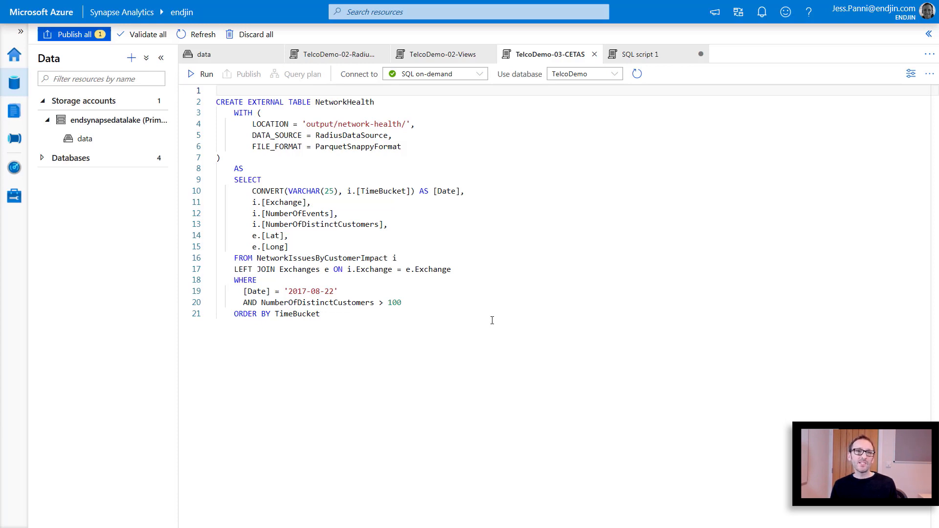
Step: Run the NetworkHealth CETAS statement and return to the hour=11 telemetry folder
click(199, 74)
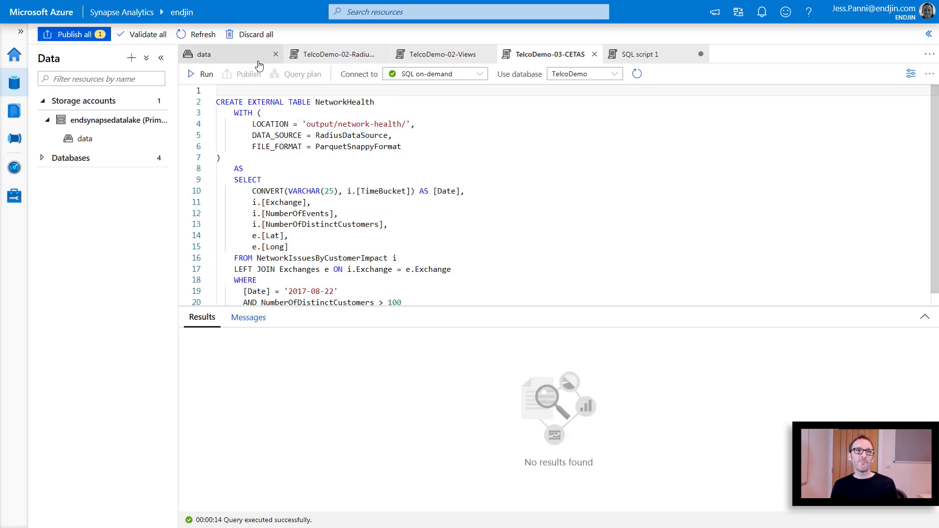
click(203, 54)
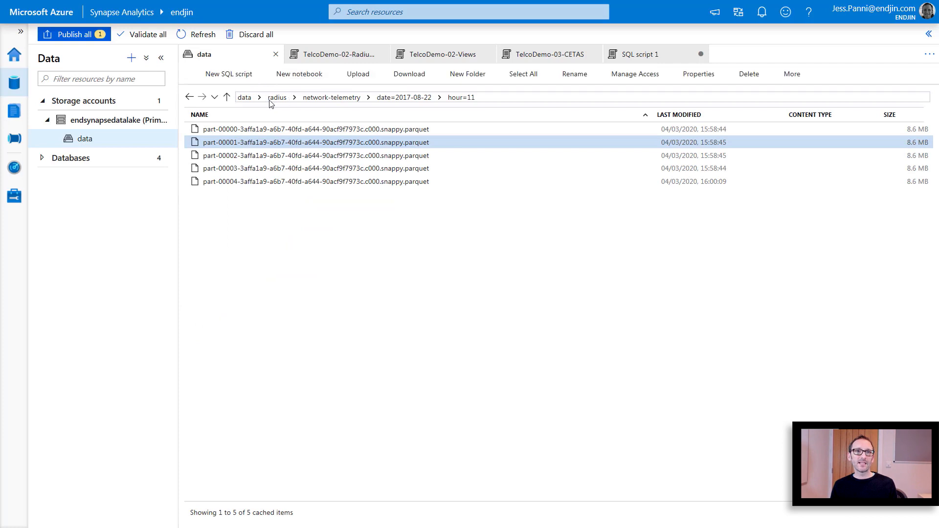
Step: Navigate from the radius breadcrumb into output/network-health to see its five parquet files
click(277, 97)
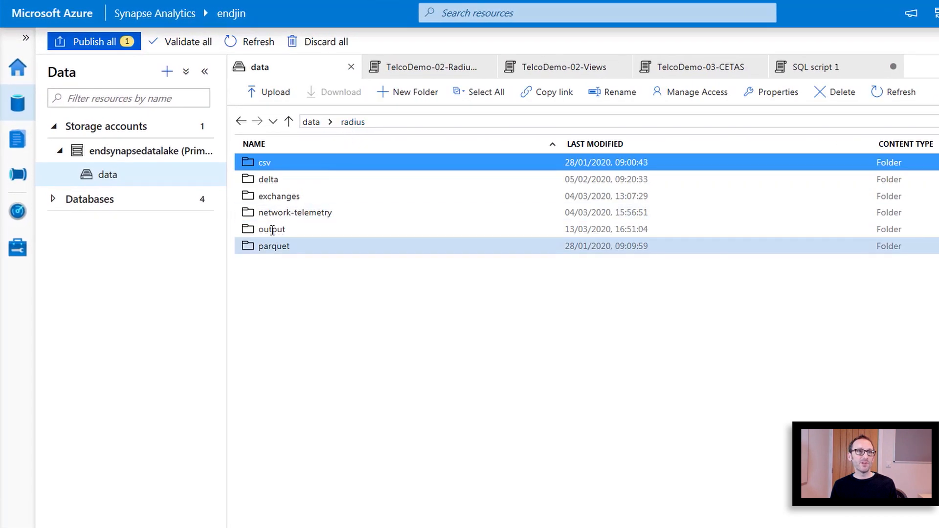
double_click(272, 229)
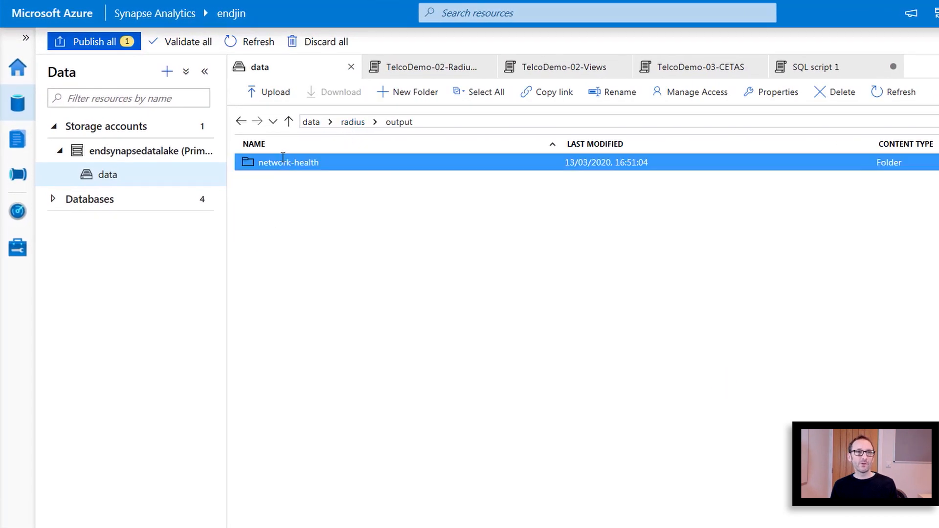
double_click(288, 163)
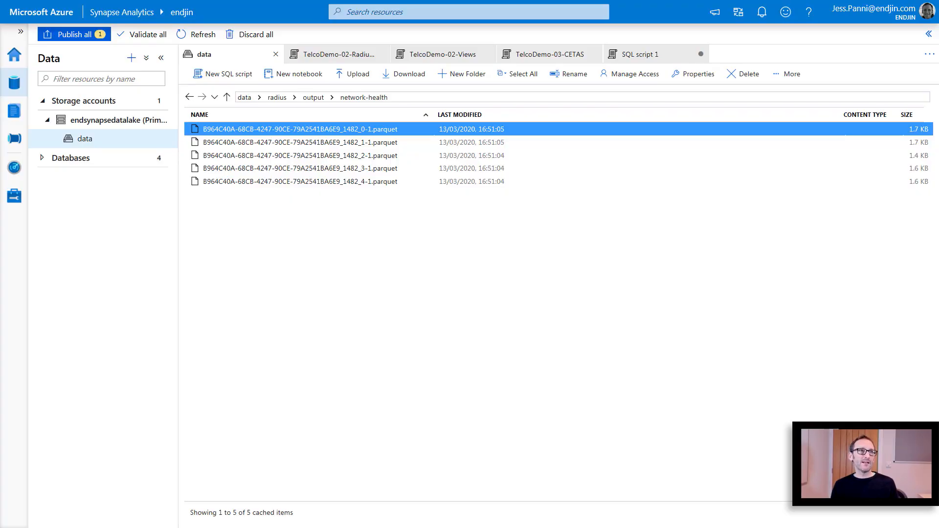
mouse_move(11, 111)
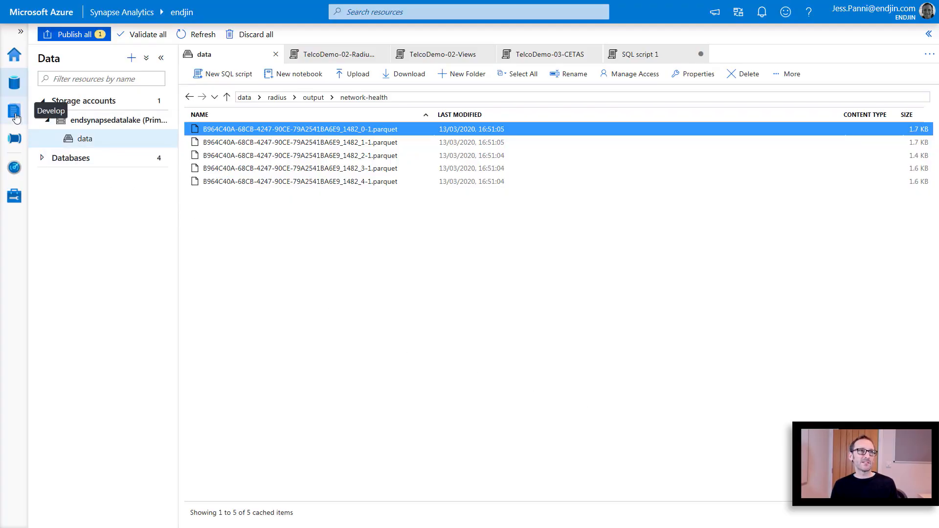
Step: Create the blank report newreporte7c7 from the Synapse Demo Power BI dataset
click(14, 111)
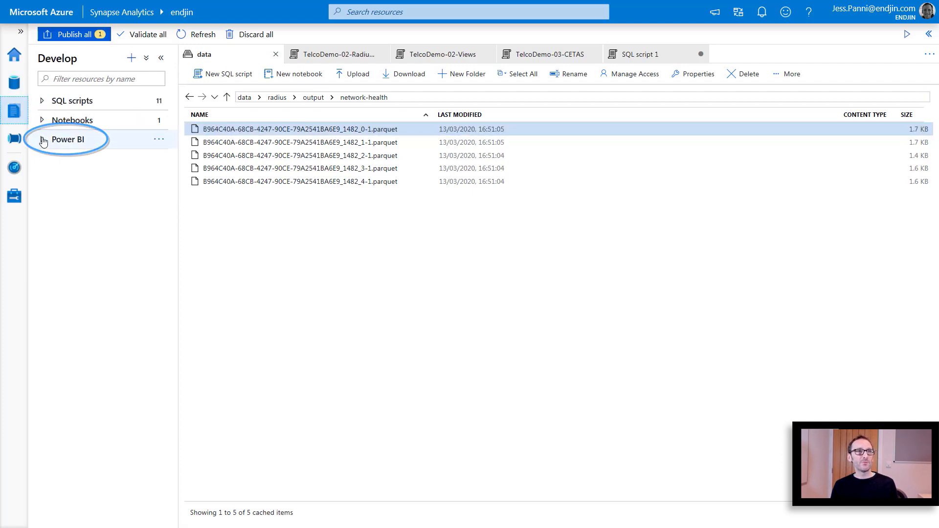
click(42, 140)
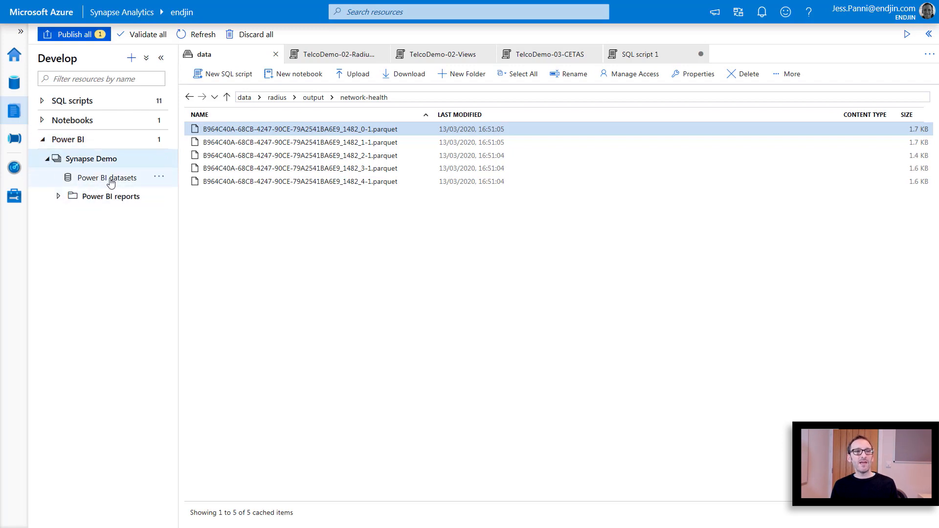
click(107, 177)
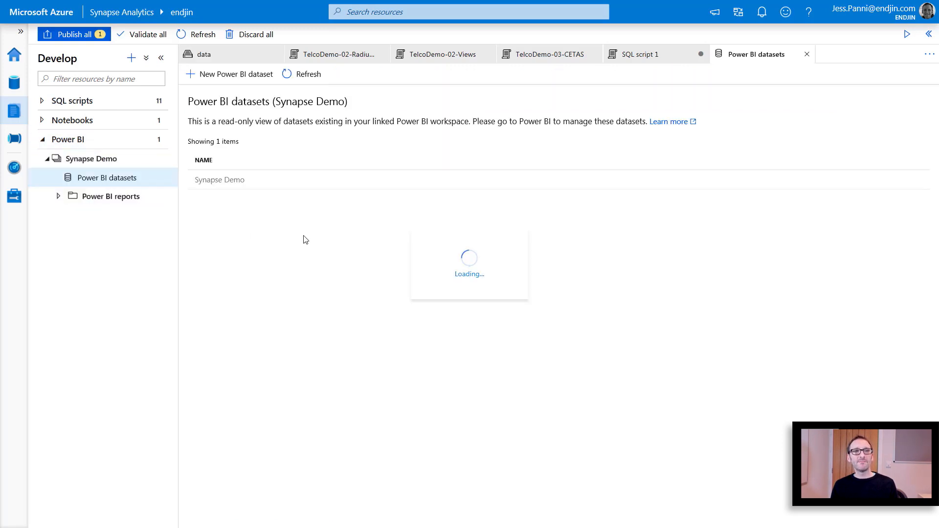
mouse_move(314, 234)
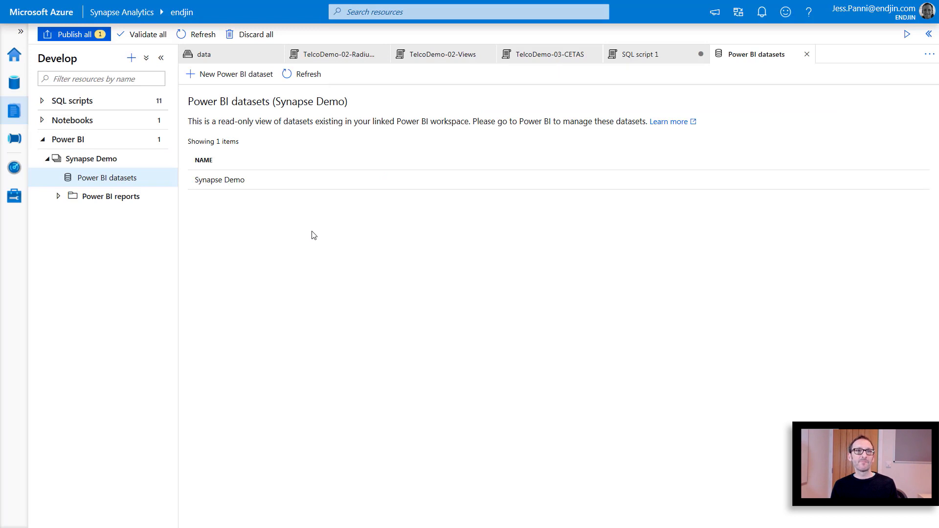
mouse_move(239, 78)
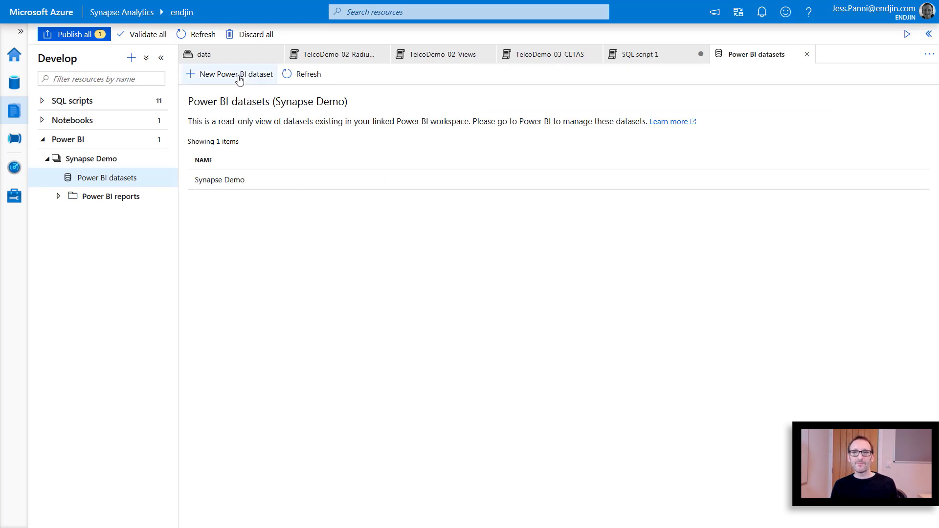
click(236, 74)
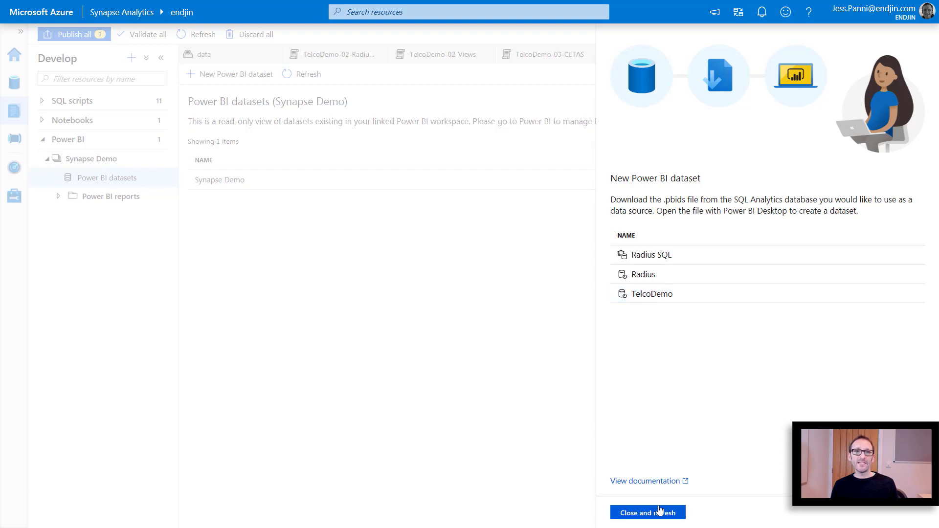
click(647, 512)
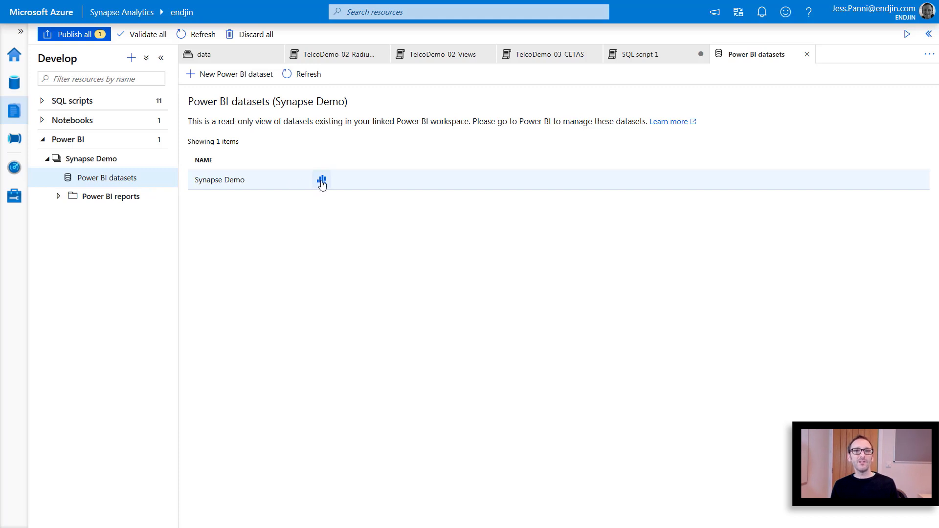
click(321, 180)
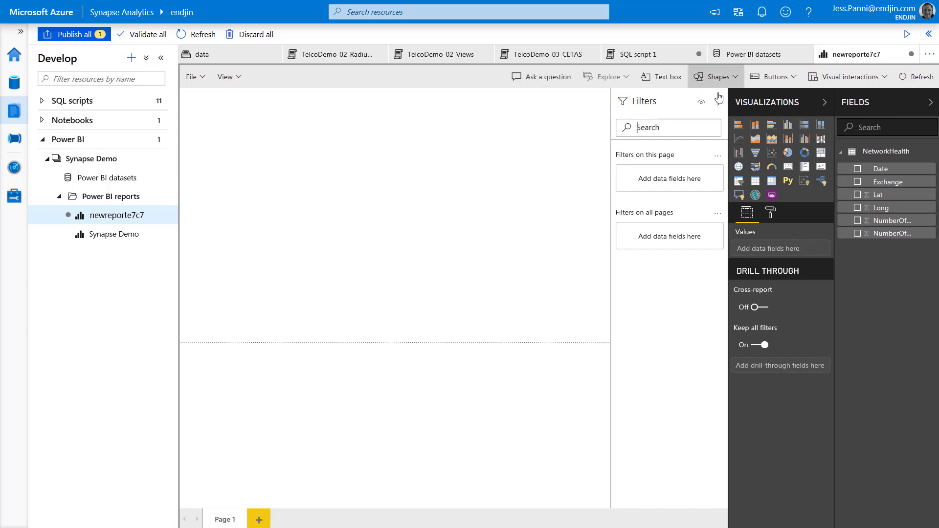
Step: Add a Lat/Long map and an Exchange treemap, both sized by NumberOfDistinctCustomers
click(701, 102)
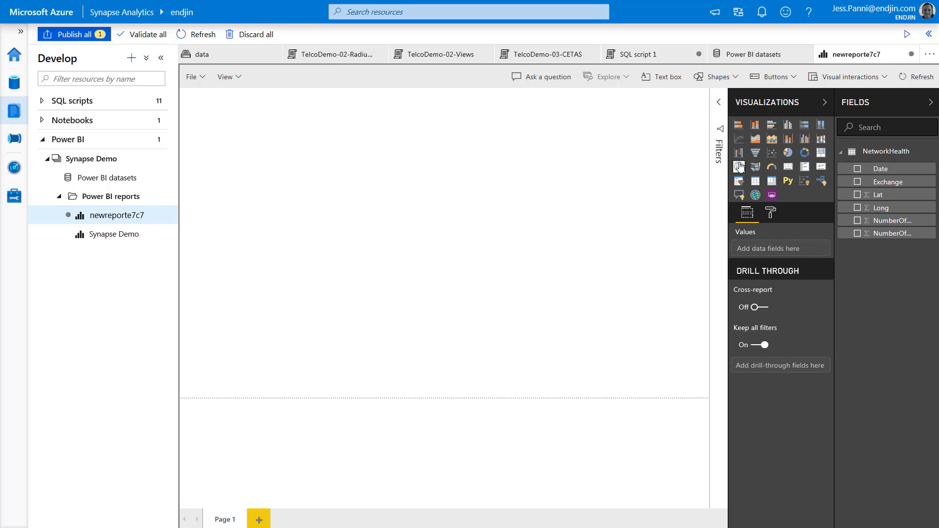
click(739, 166)
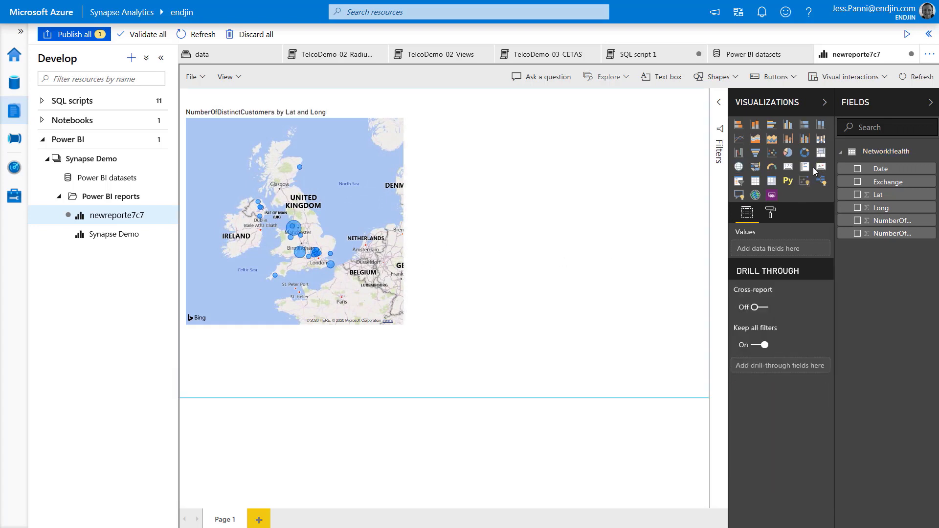
click(821, 152)
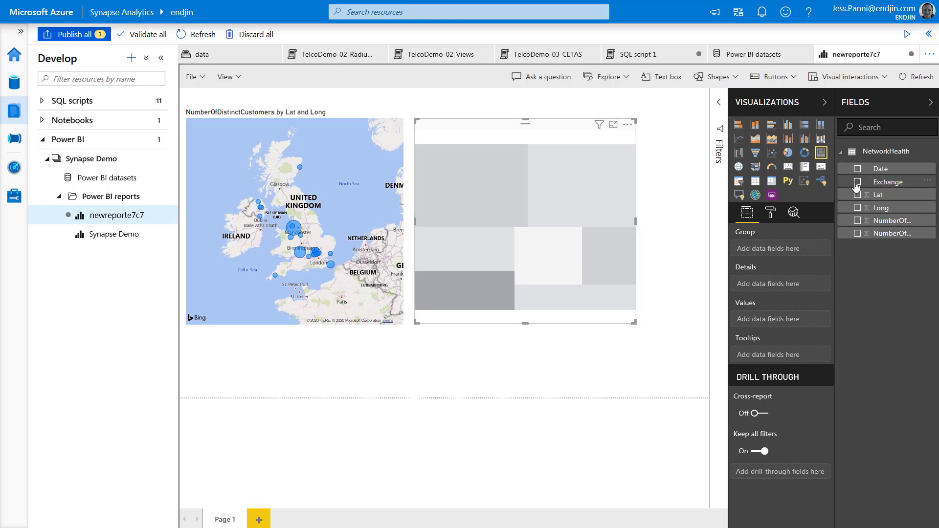
click(857, 181)
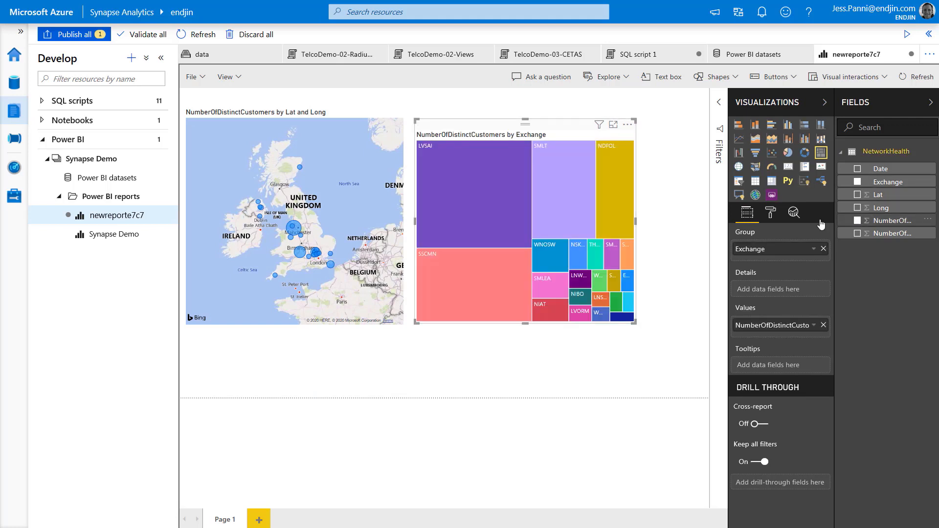